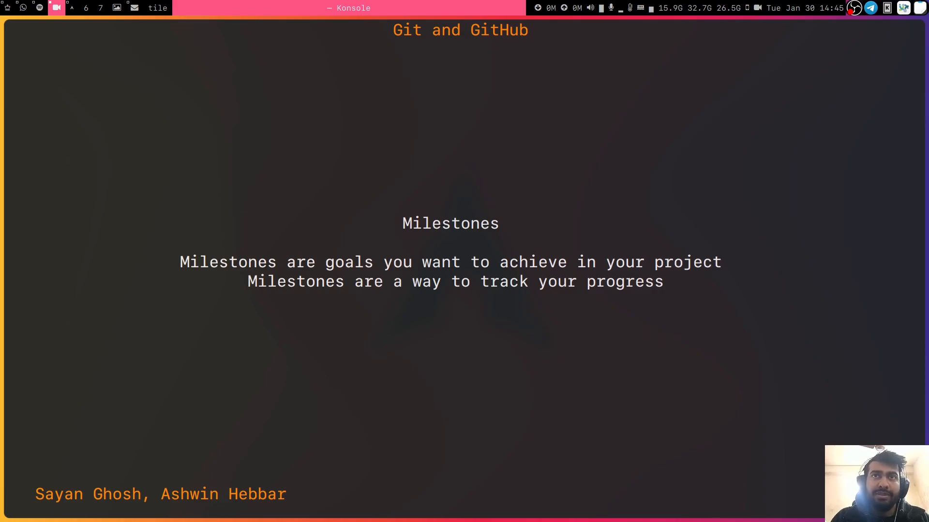
- Show the ba-notes milestones list where Week 1 stands at 100% complete
key(Right)
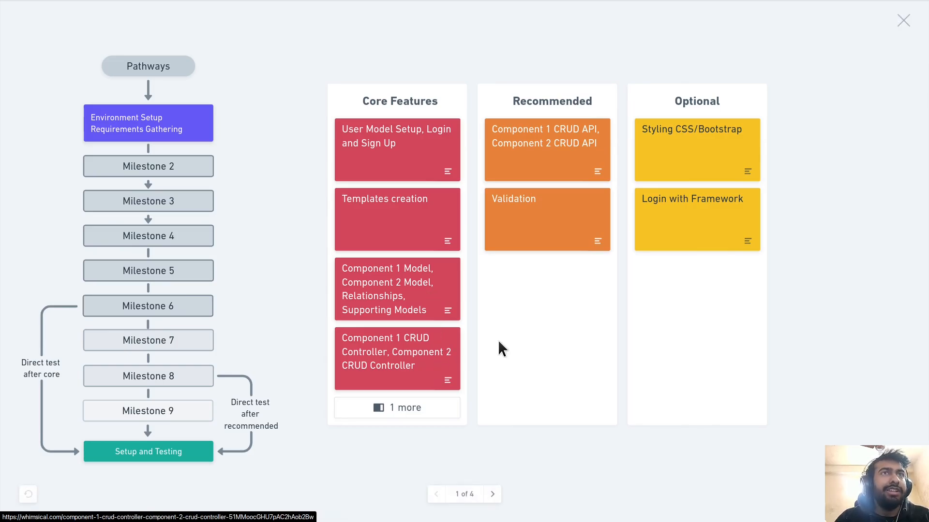
mouse_move(532, 160)
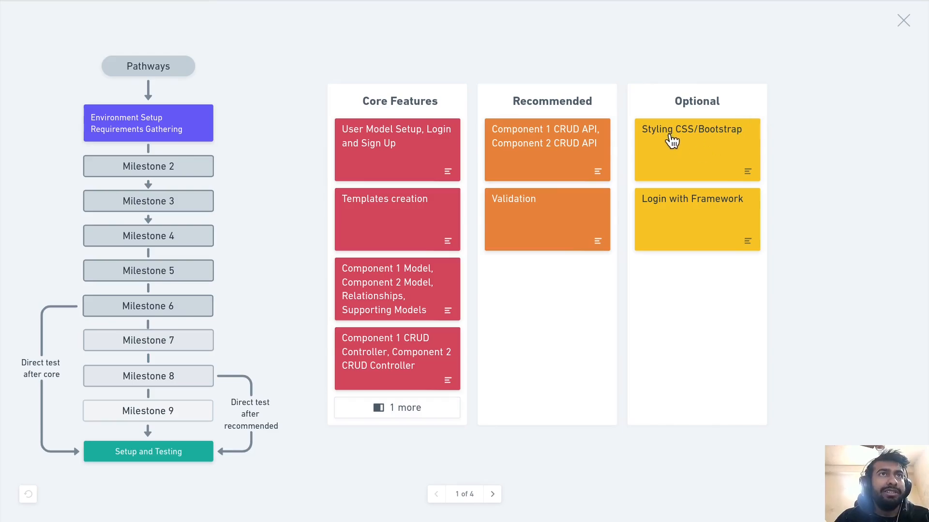
mouse_move(704, 248)
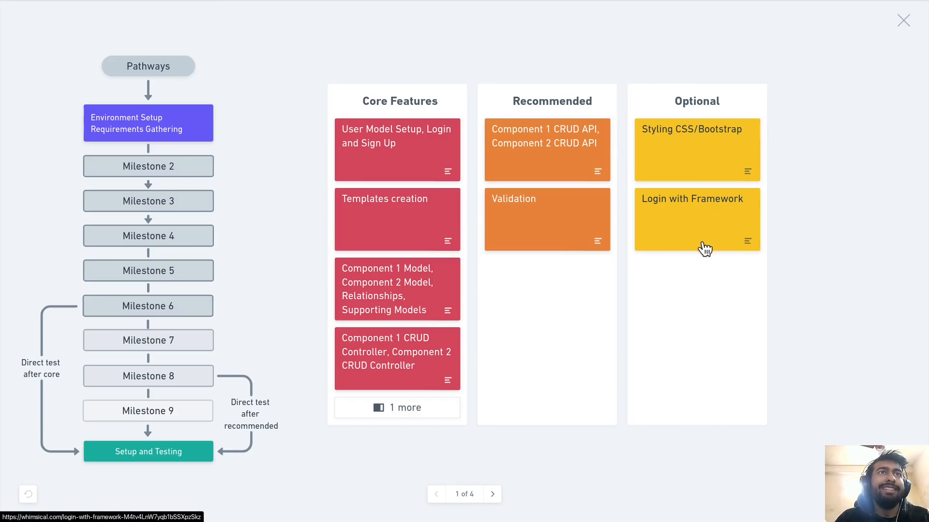
mouse_move(707, 296)
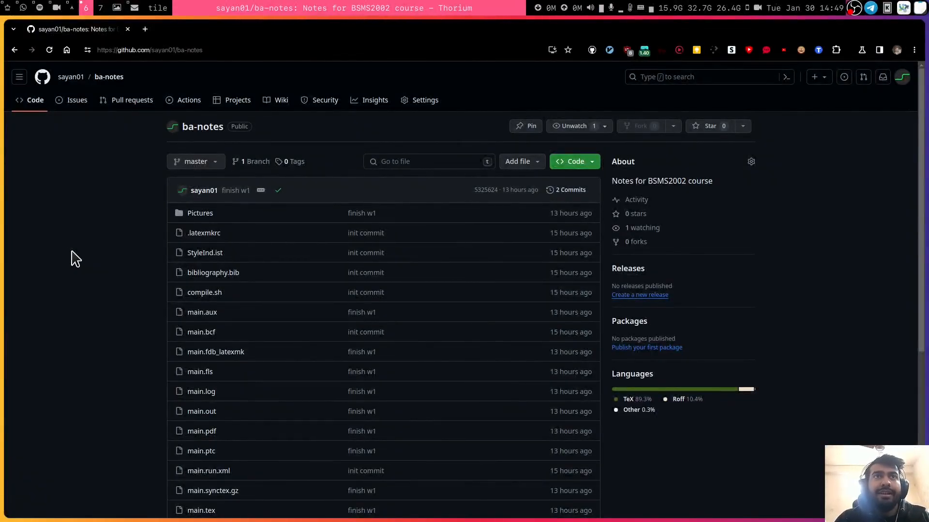
mouse_move(85, 320)
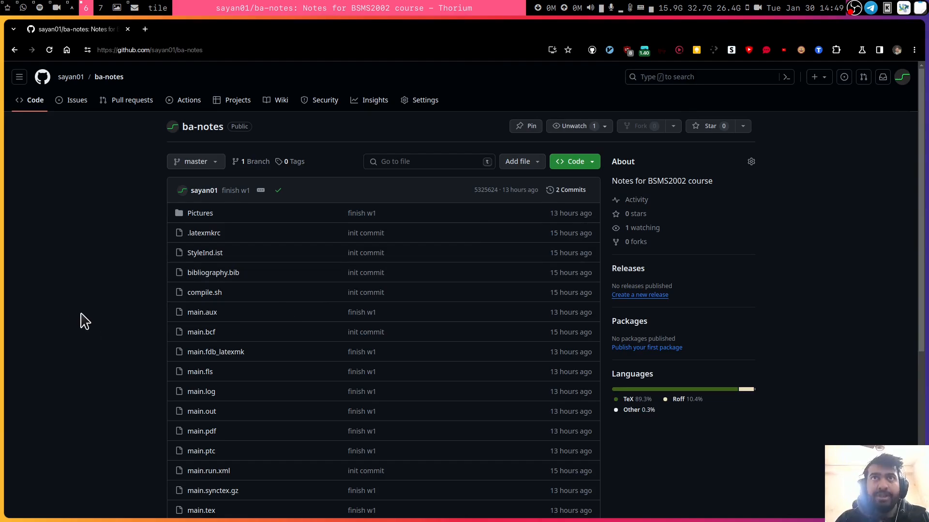
mouse_move(80, 302)
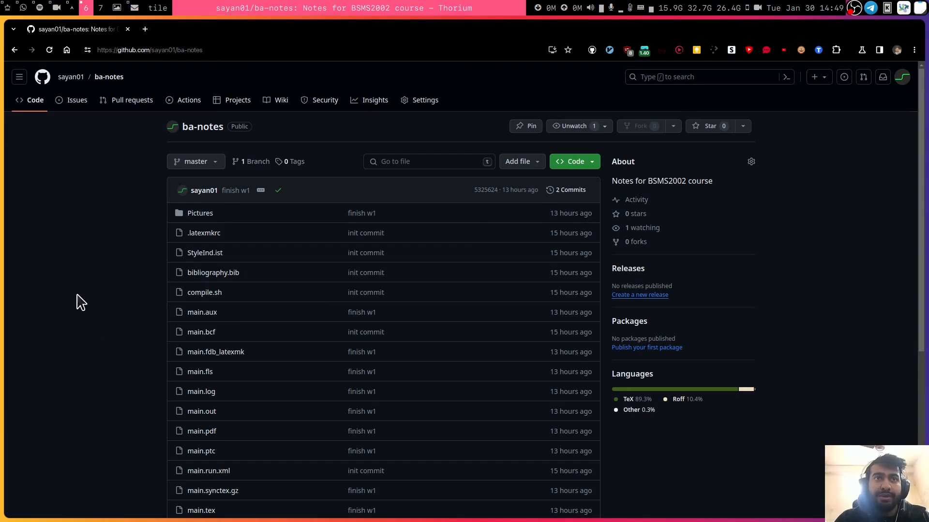
mouse_move(78, 271)
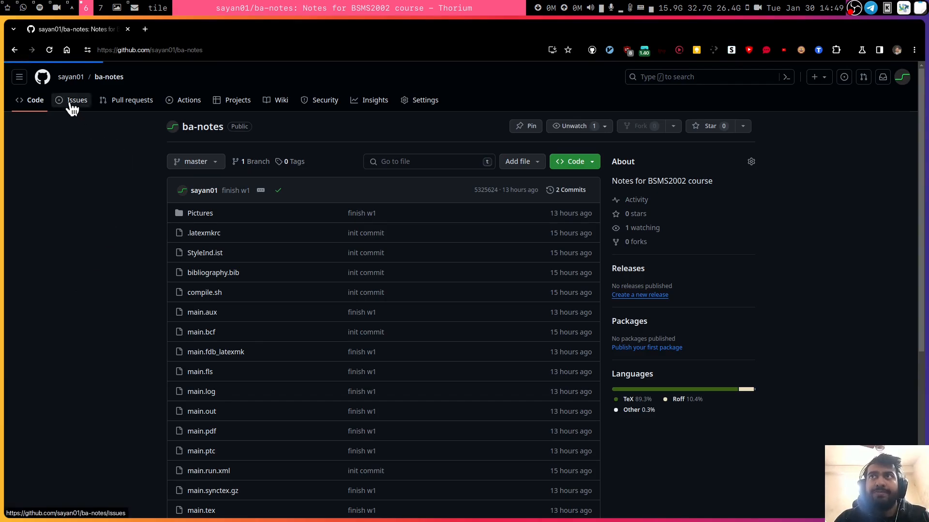
click(77, 100)
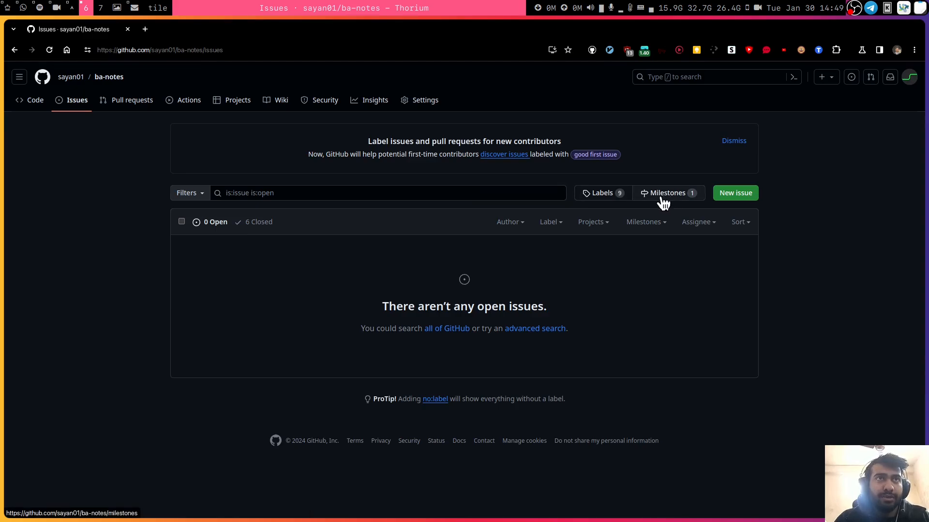
mouse_move(688, 203)
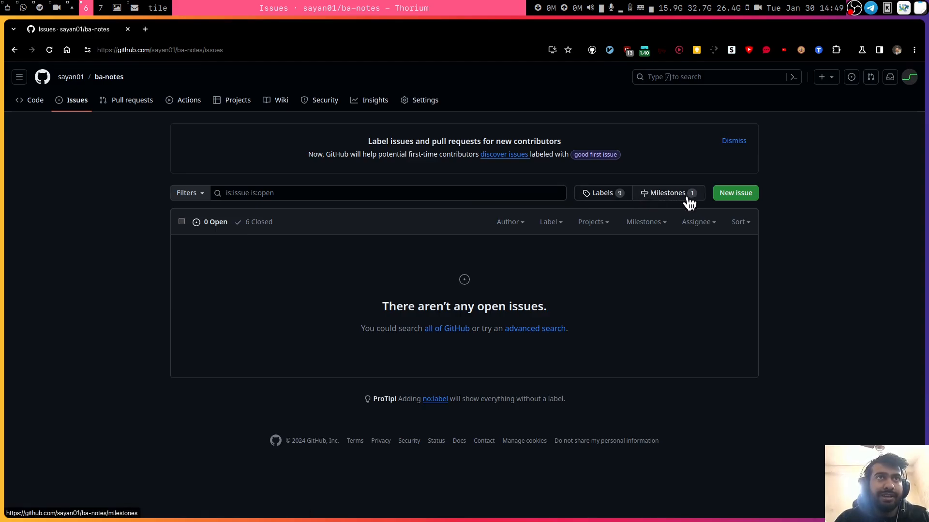
click(668, 193)
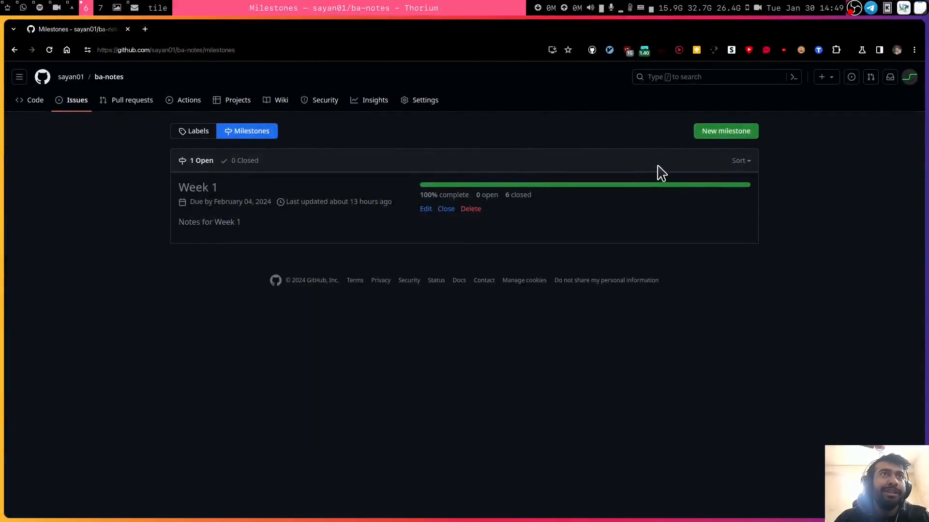
mouse_move(726, 144)
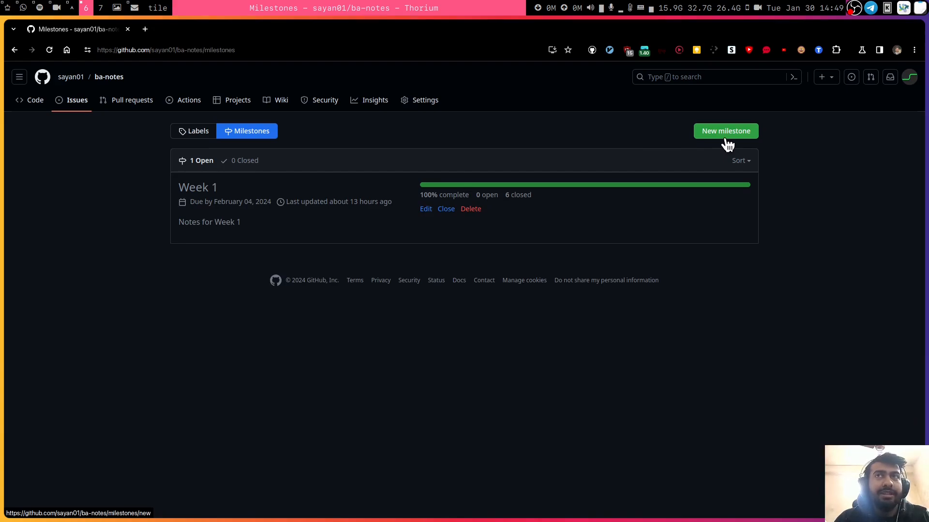
mouse_move(323, 243)
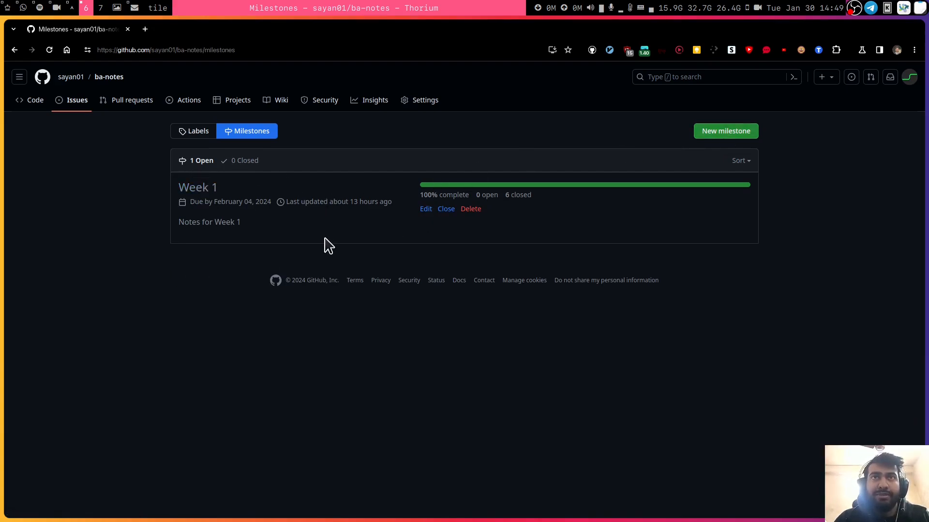
mouse_move(663, 175)
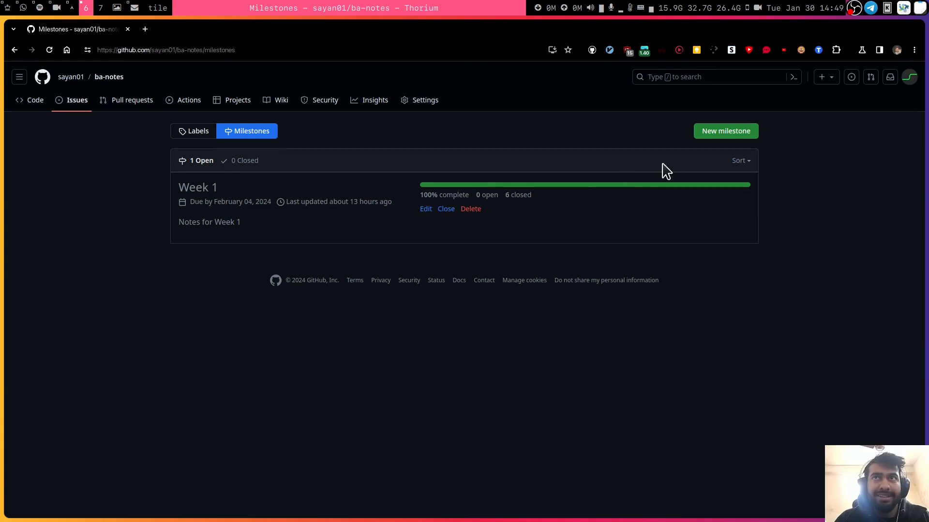
mouse_move(715, 139)
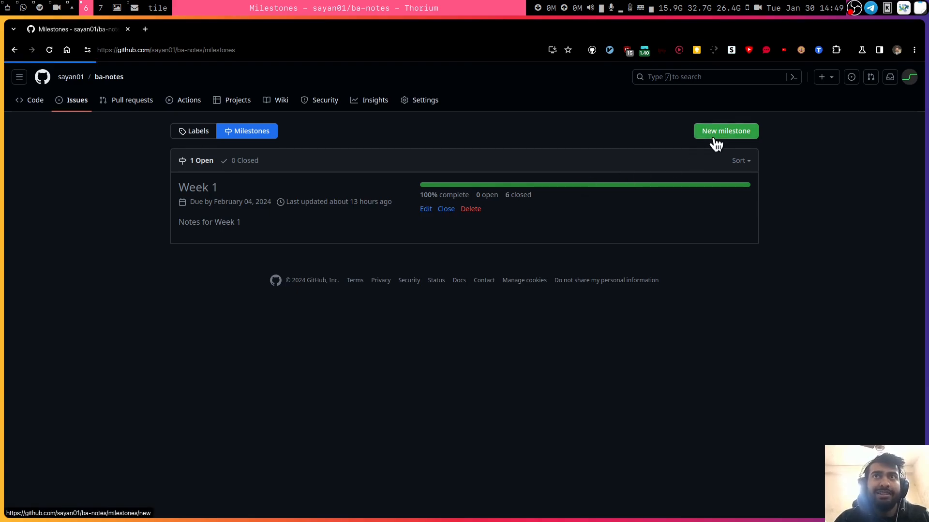
- Create a milestone titled 'Week 2' due February 4, 2024
click(725, 130)
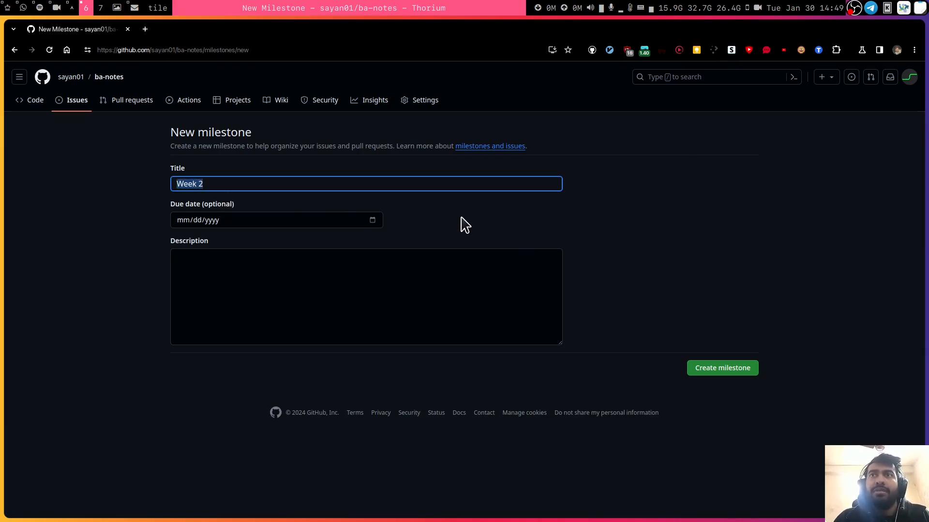
text(Add the models)
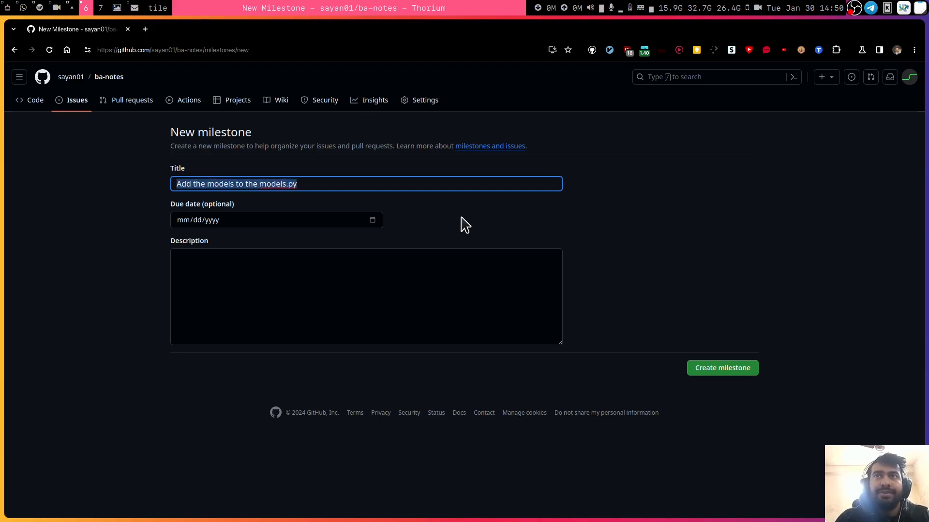
text(Week 2)
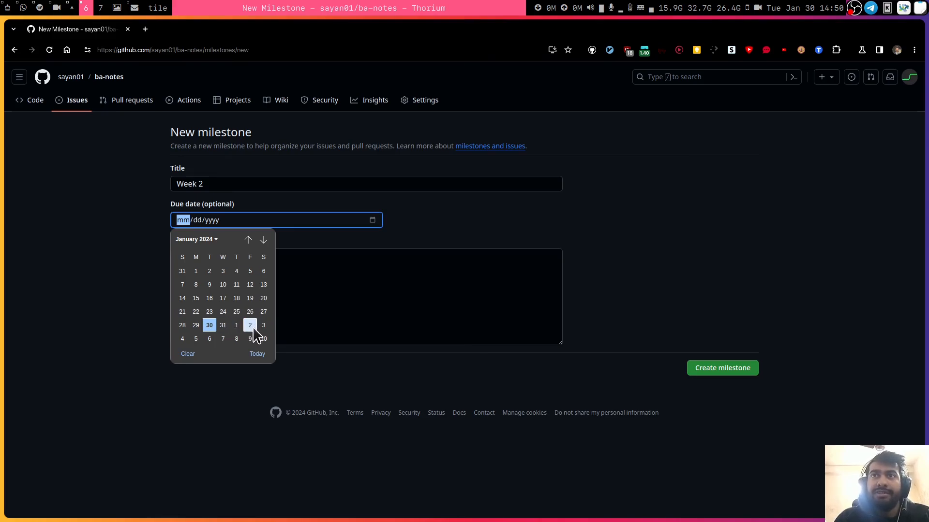
click(249, 325)
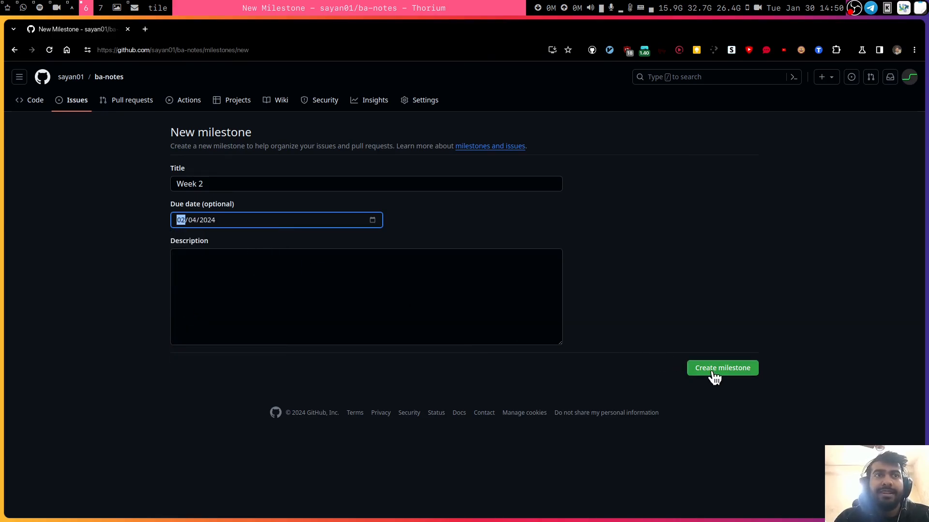
click(724, 369)
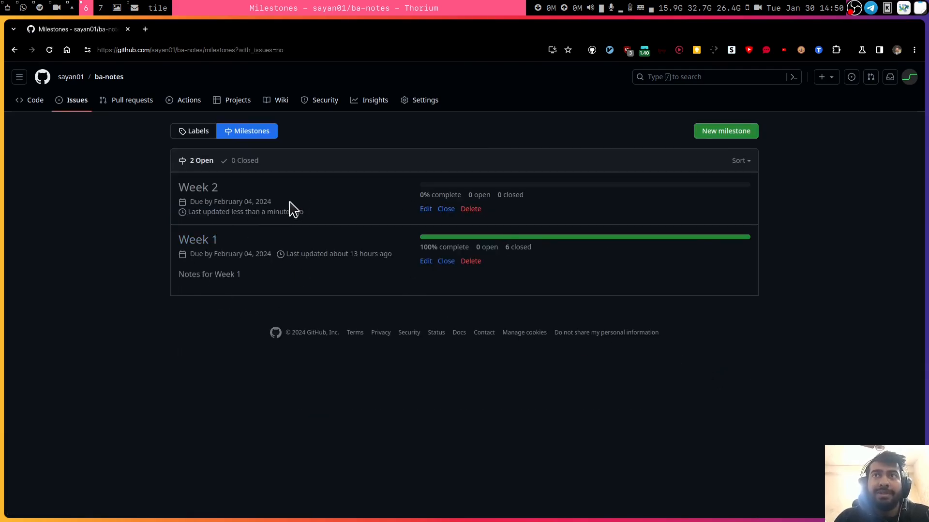
mouse_move(207, 200)
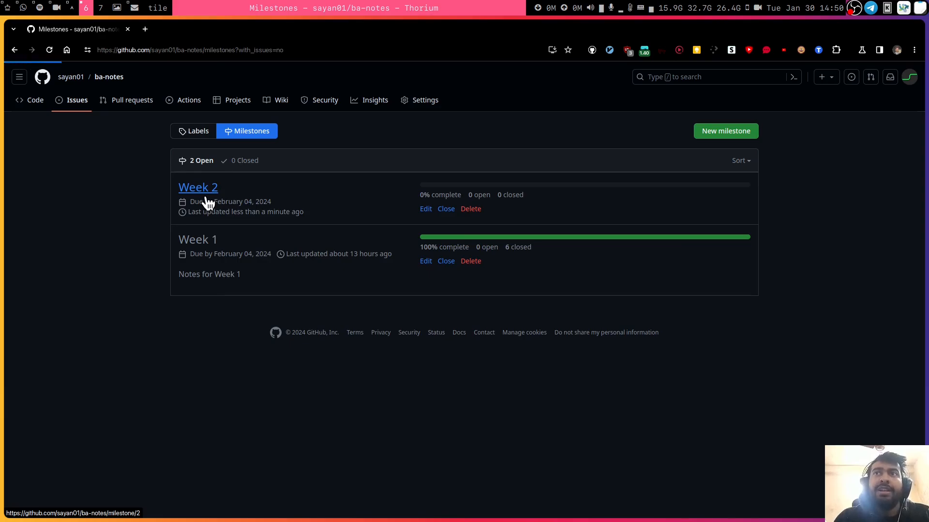
- Create issue #7 'Probability Distributions' under the Week 2 milestone
click(198, 187)
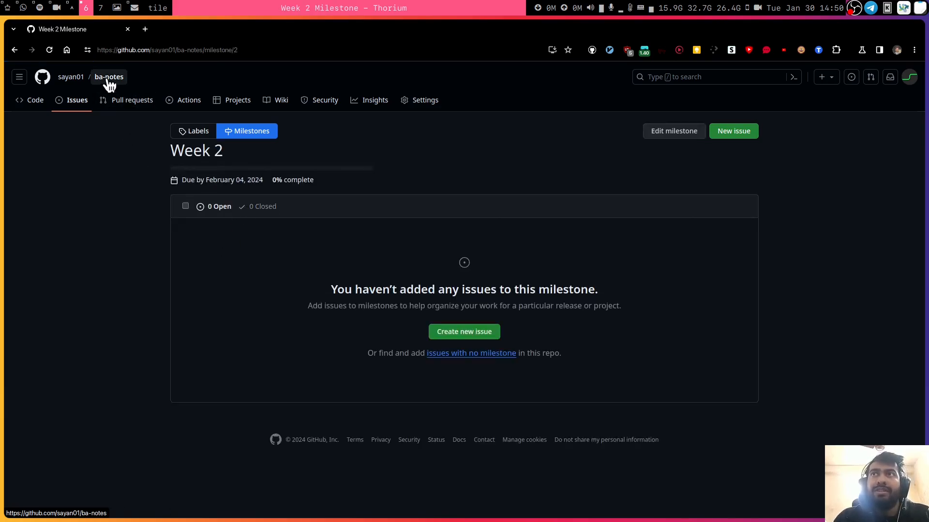
mouse_move(377, 283)
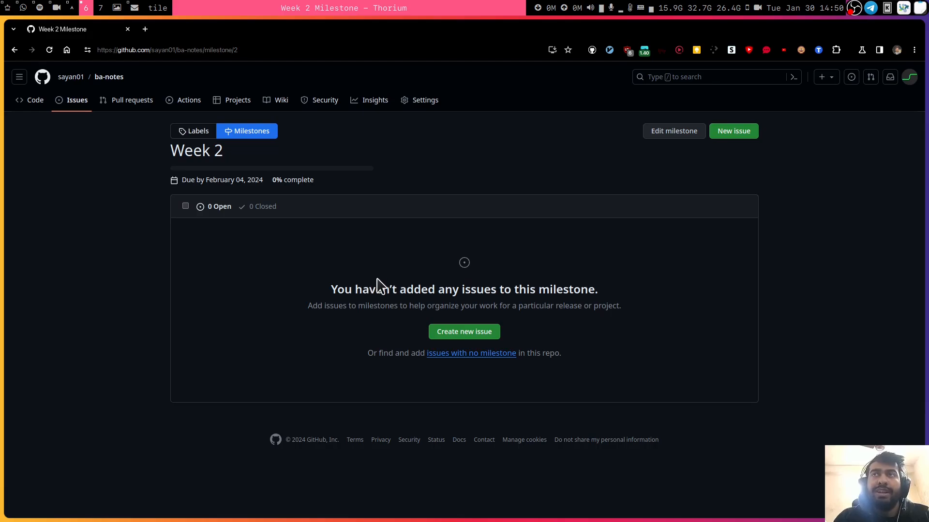
mouse_move(391, 281)
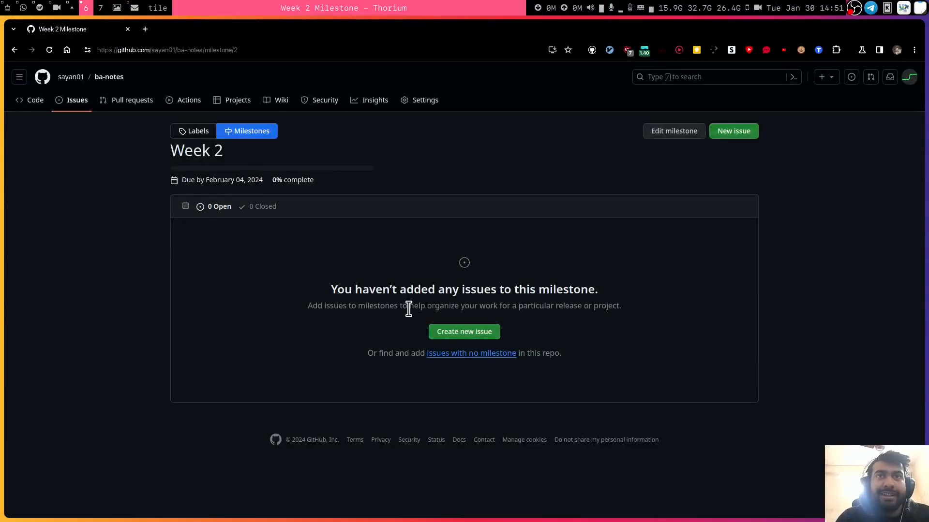
click(463, 331)
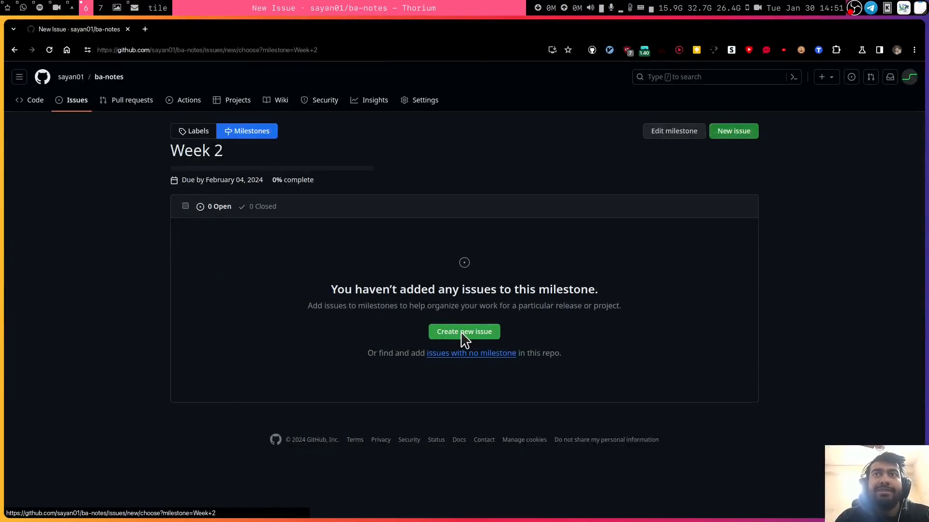
click(463, 331)
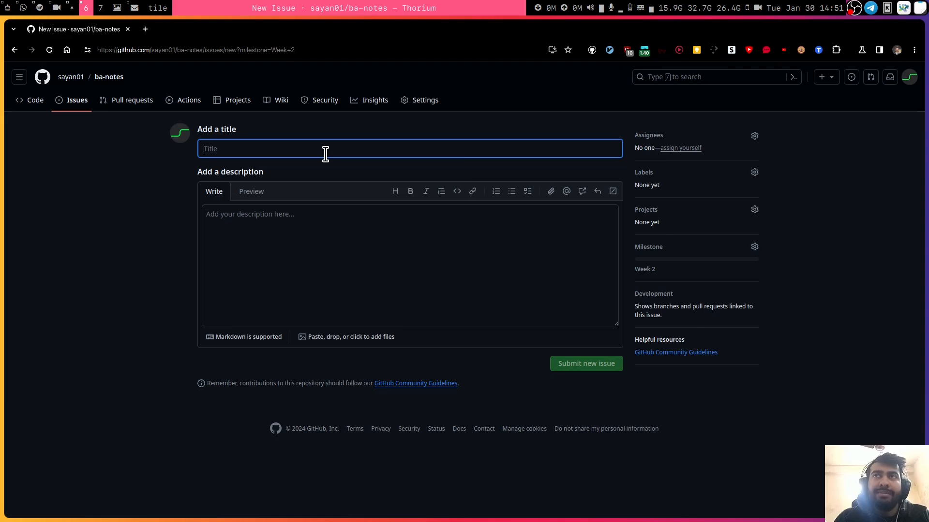
text(Probability Distributions)
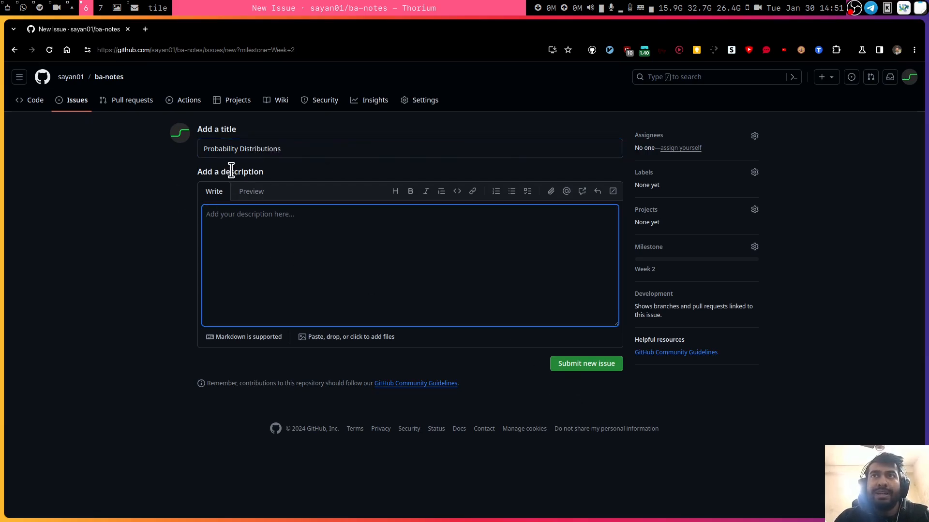
click(586, 363)
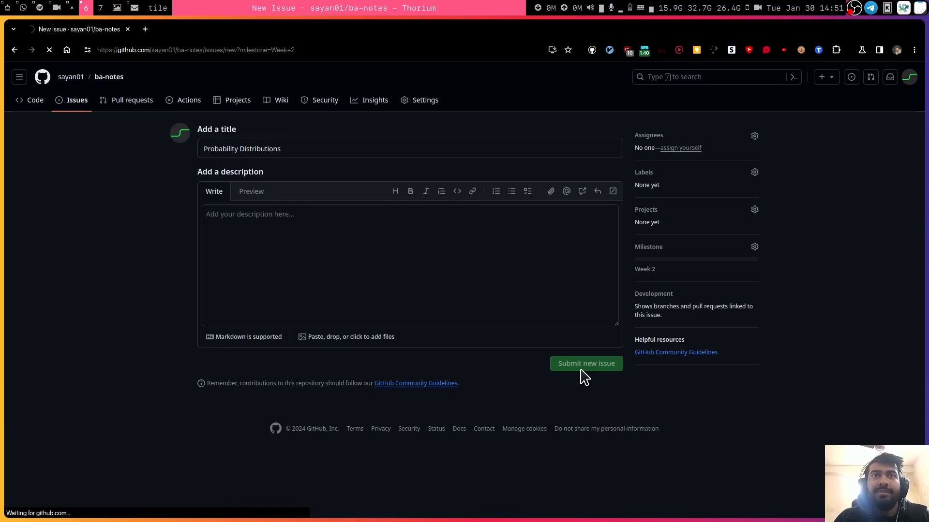
click(586, 363)
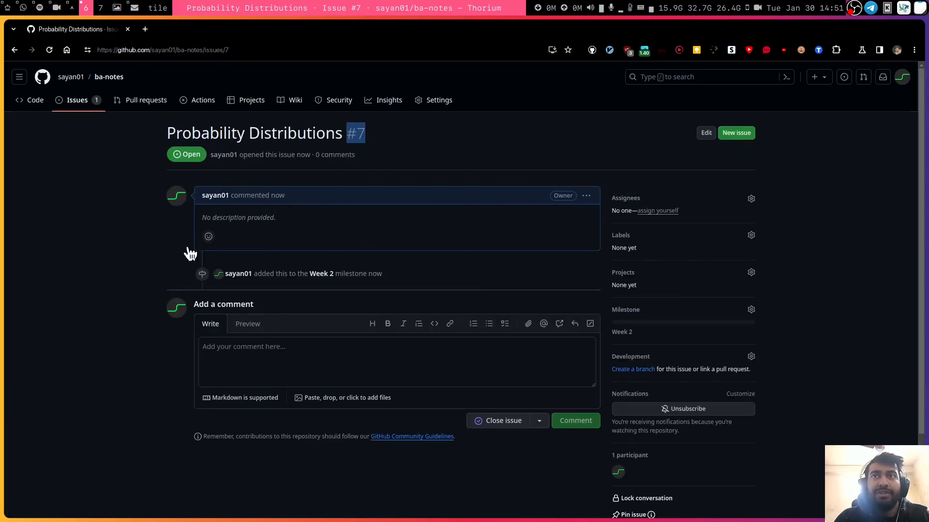
mouse_move(321, 274)
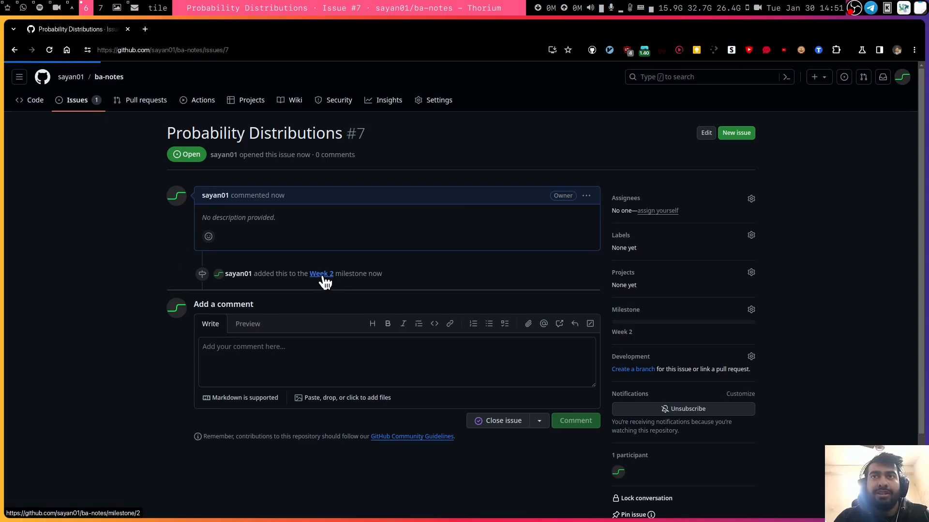
- Create issue #8 'Guessing the Distribution' under Week 2 and return to the milestone
click(321, 273)
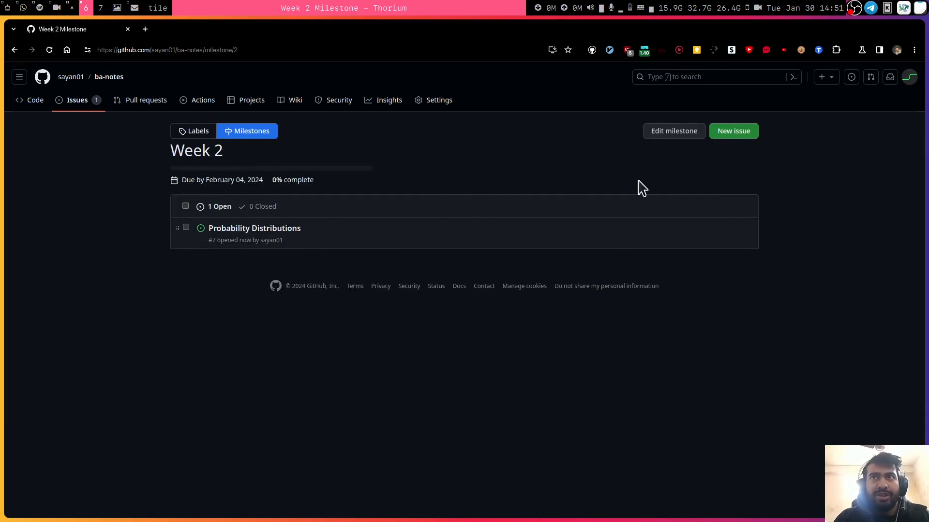
click(734, 131)
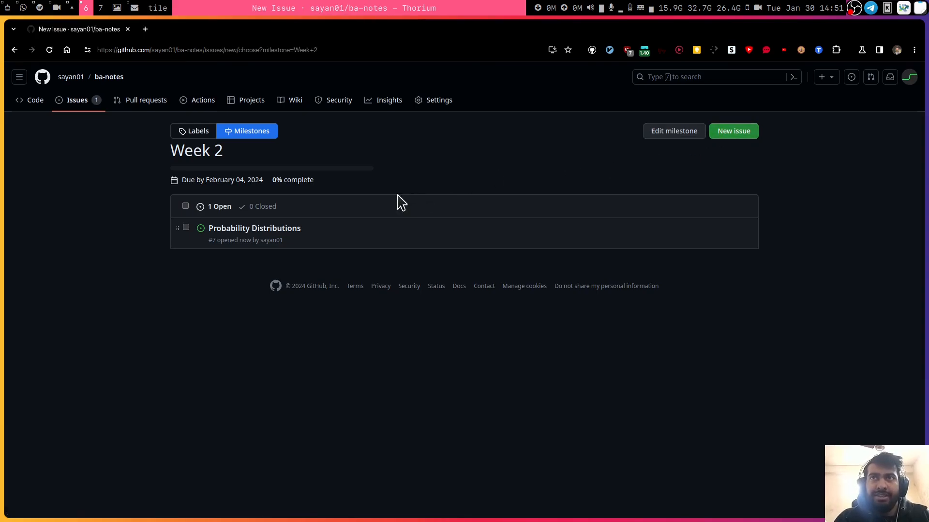
click(734, 131)
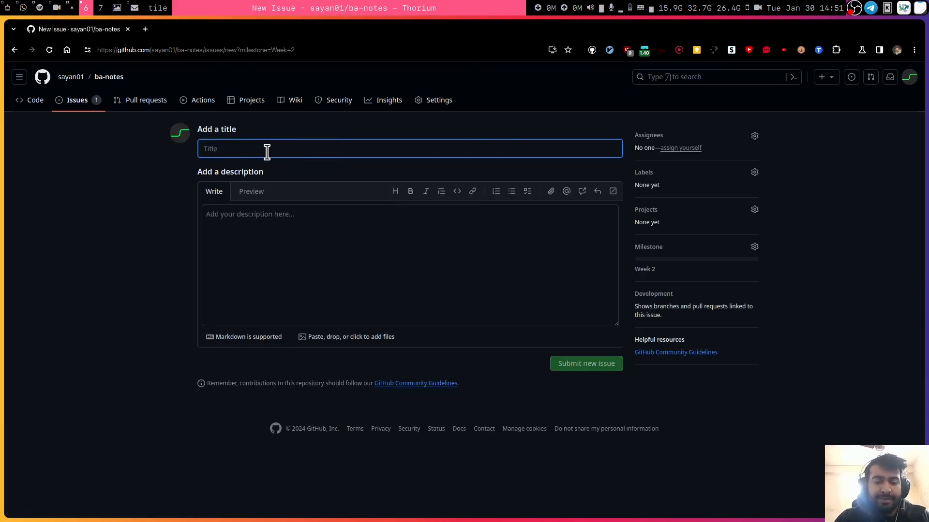
text(Guessing the Distribution)
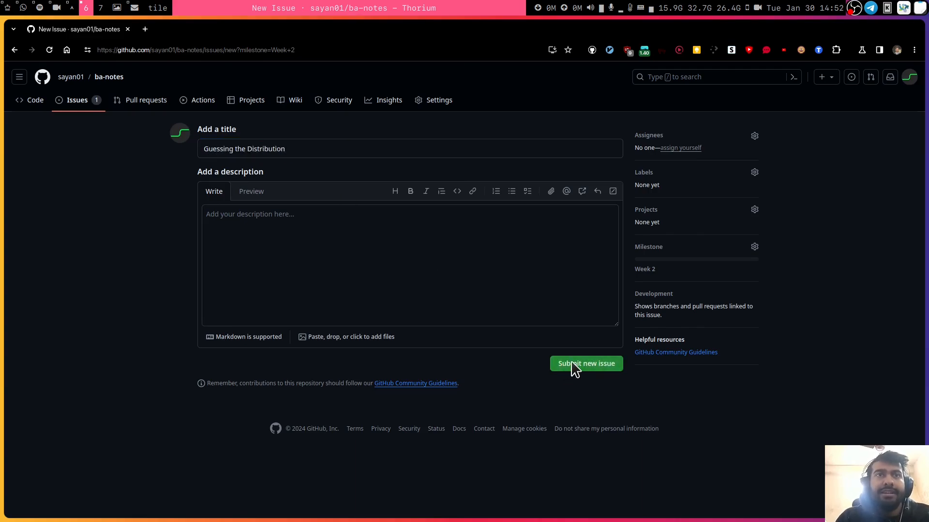
click(586, 363)
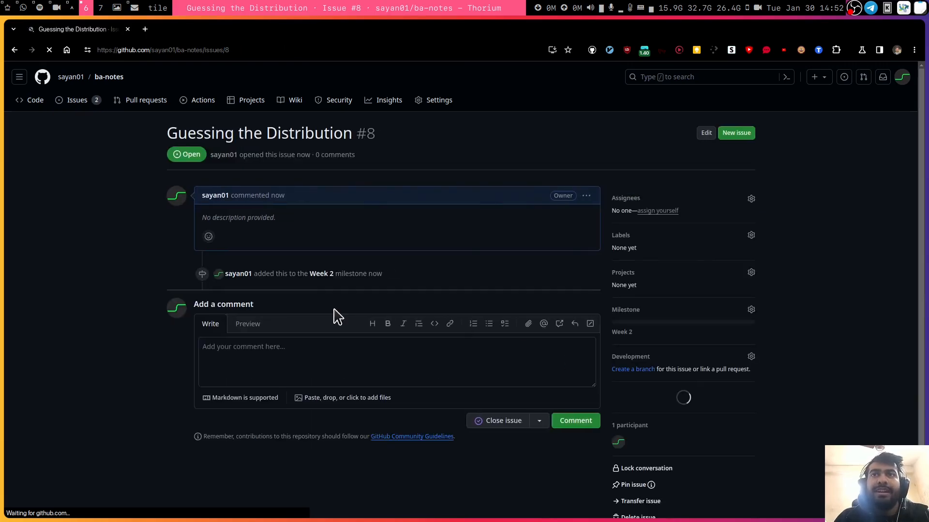
click(319, 274)
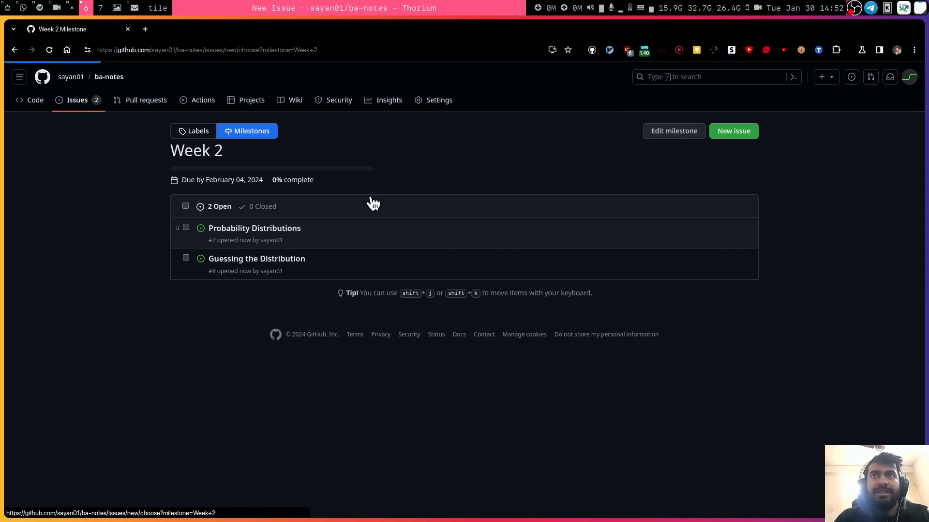
- Create issue #9 'Chi Square GOF' under Week 2, giving the milestone three open issues
click(733, 131)
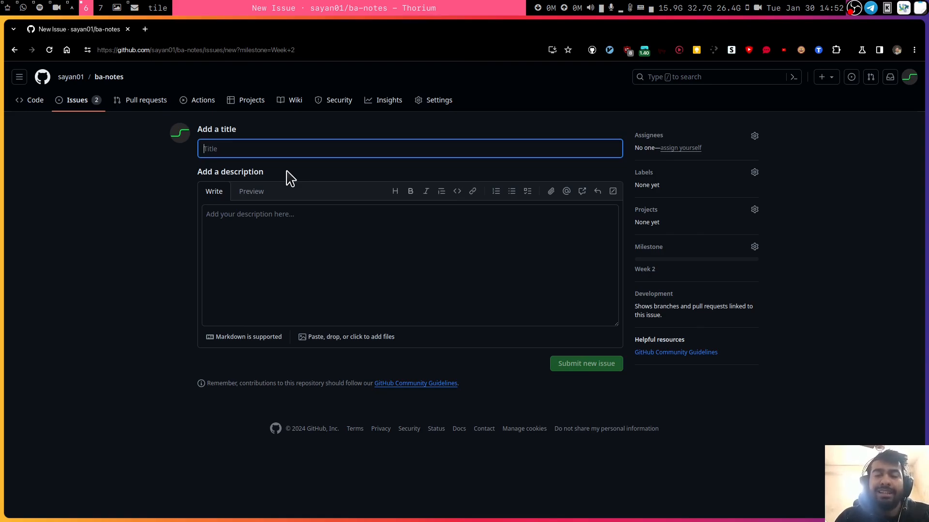
text(Chi Square GOF)
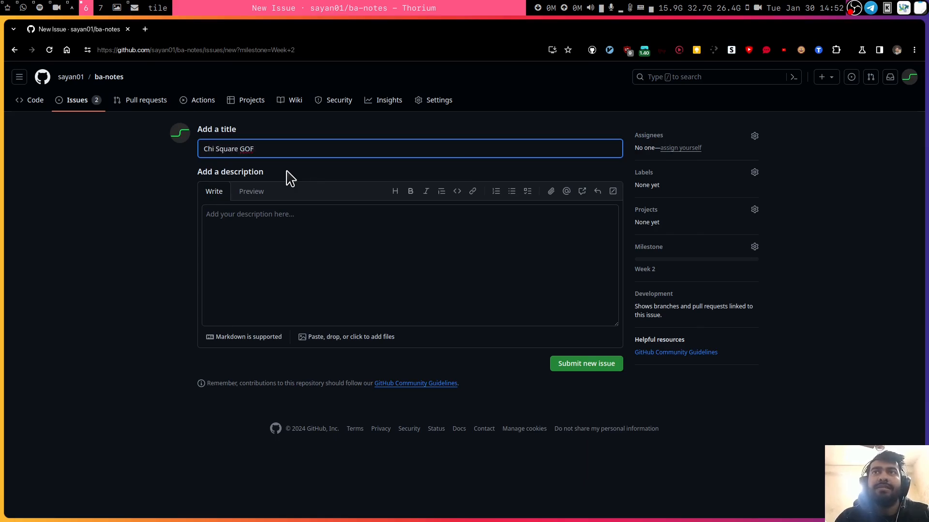
click(587, 363)
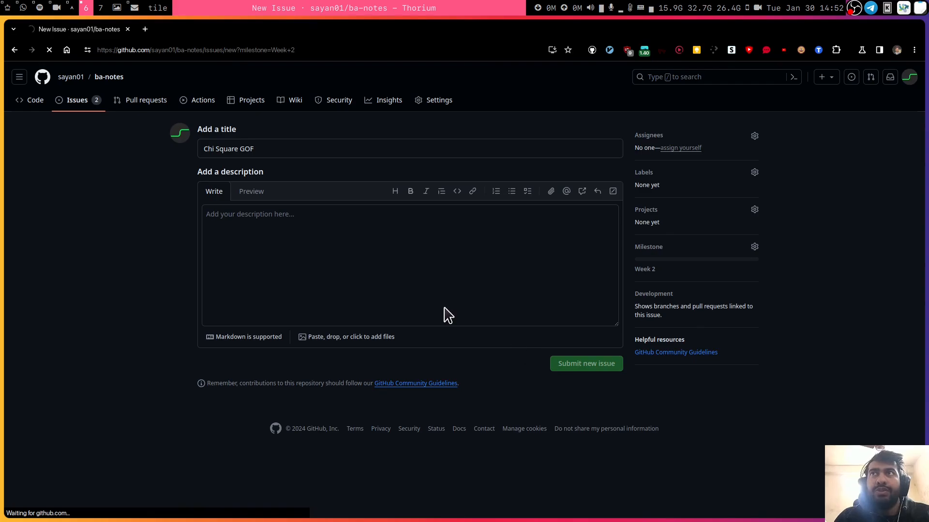
click(587, 363)
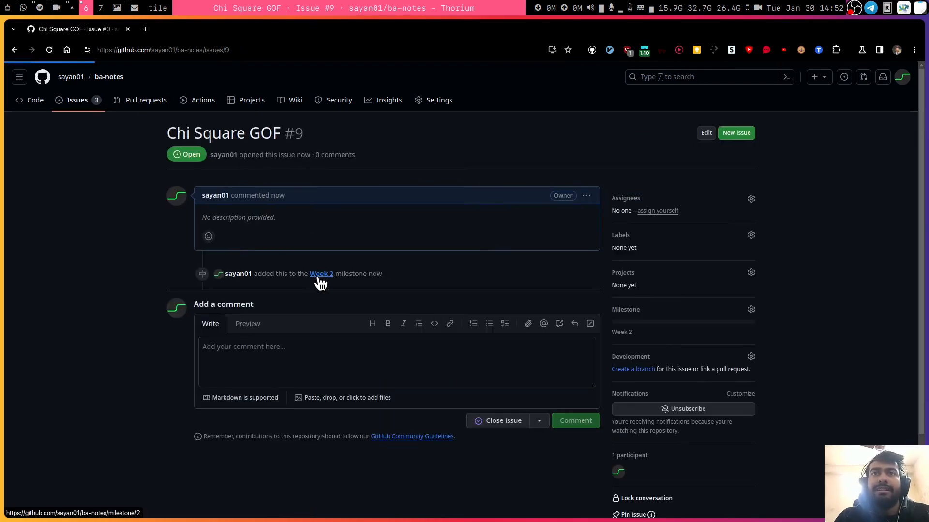
click(320, 274)
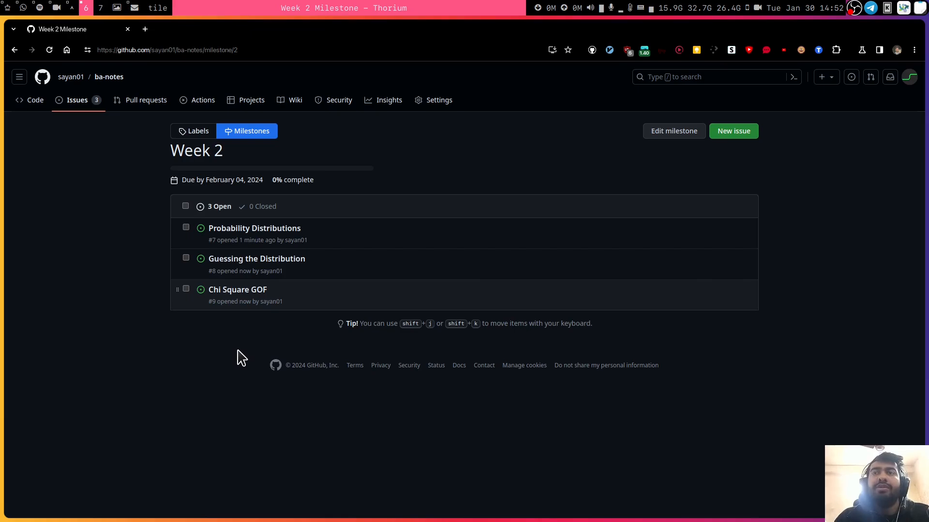
mouse_move(249, 357)
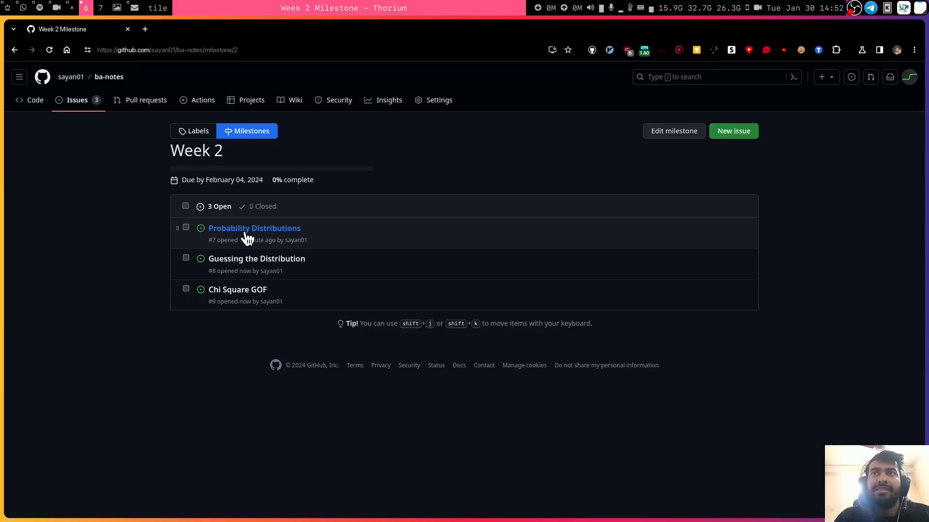
- Close issue #7 'Probability Distributions' as completed
click(254, 228)
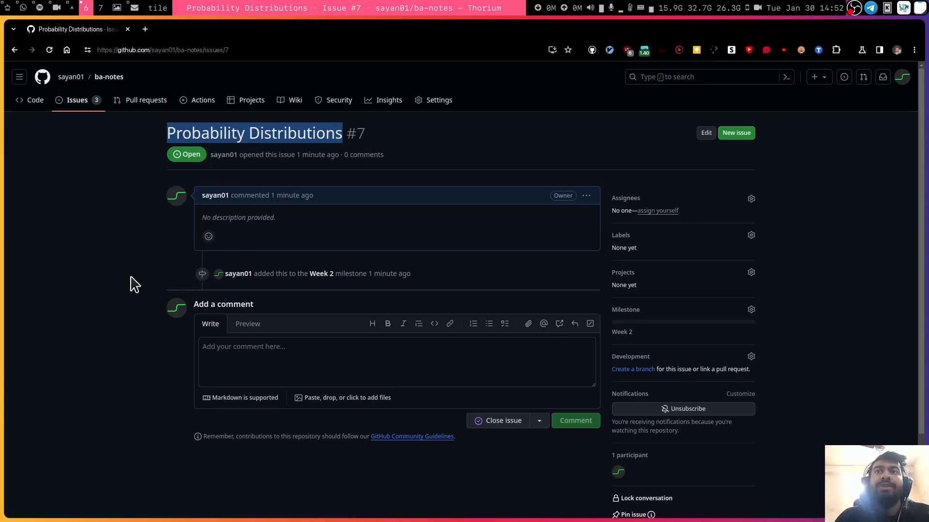
mouse_move(345, 164)
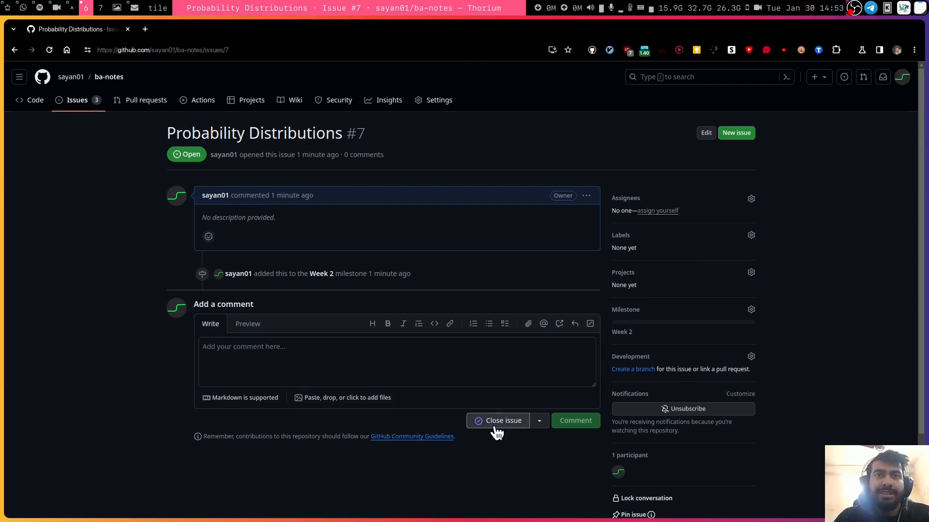
click(498, 421)
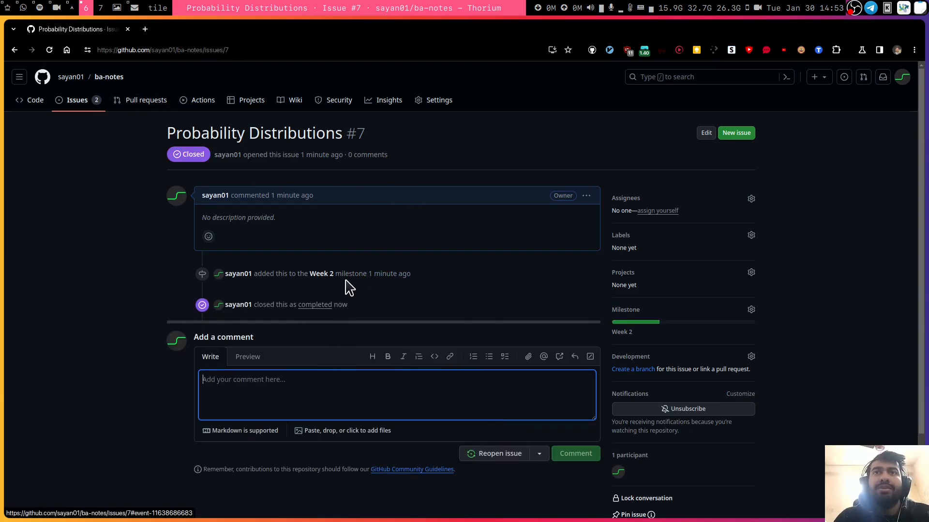
- Return to the Week 2 milestone, now reading 33% complete with one closed issue
click(319, 274)
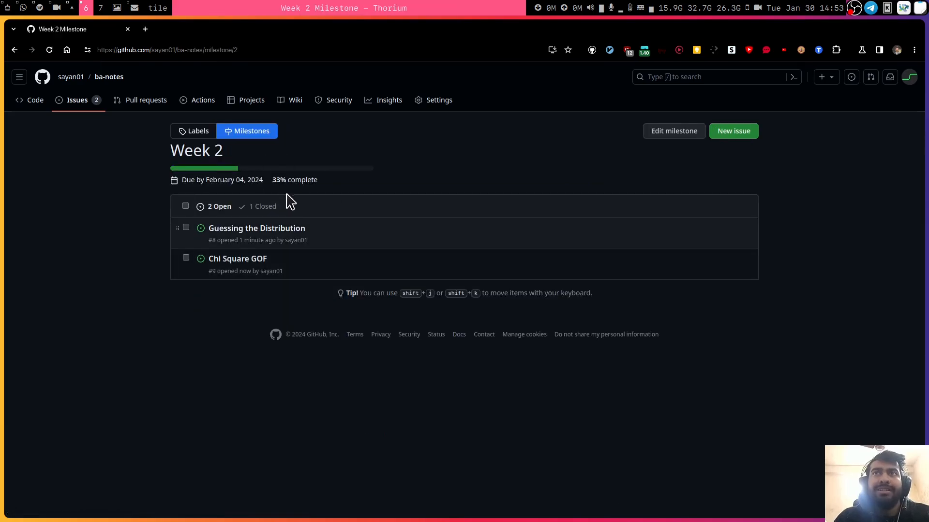
mouse_move(277, 295)
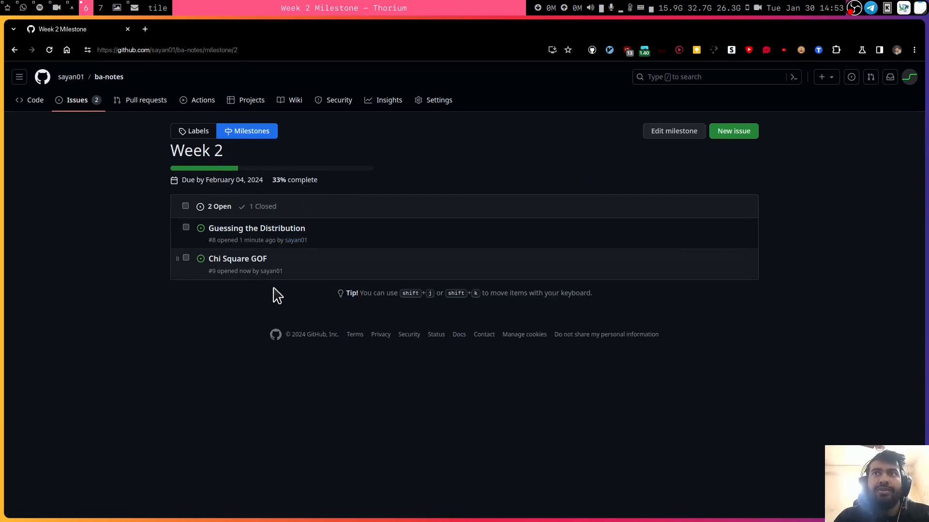
mouse_move(273, 222)
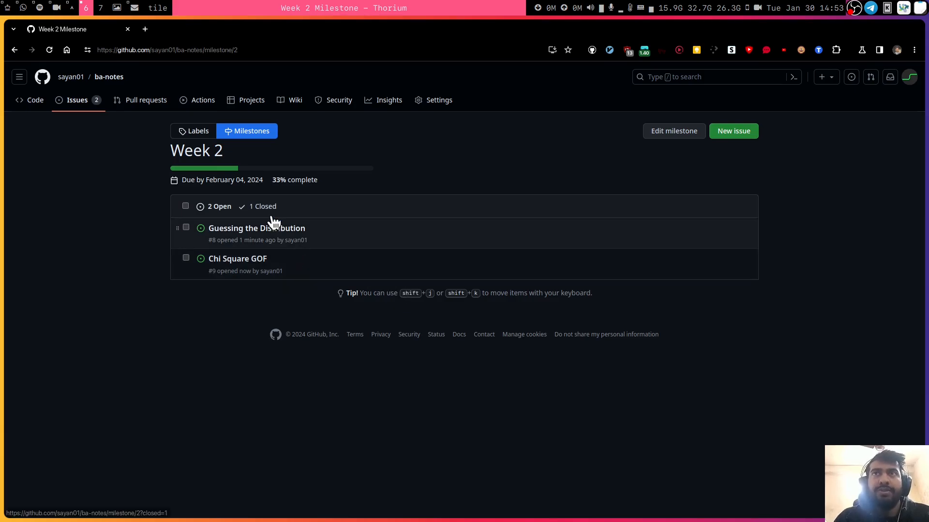
mouse_move(501, 404)
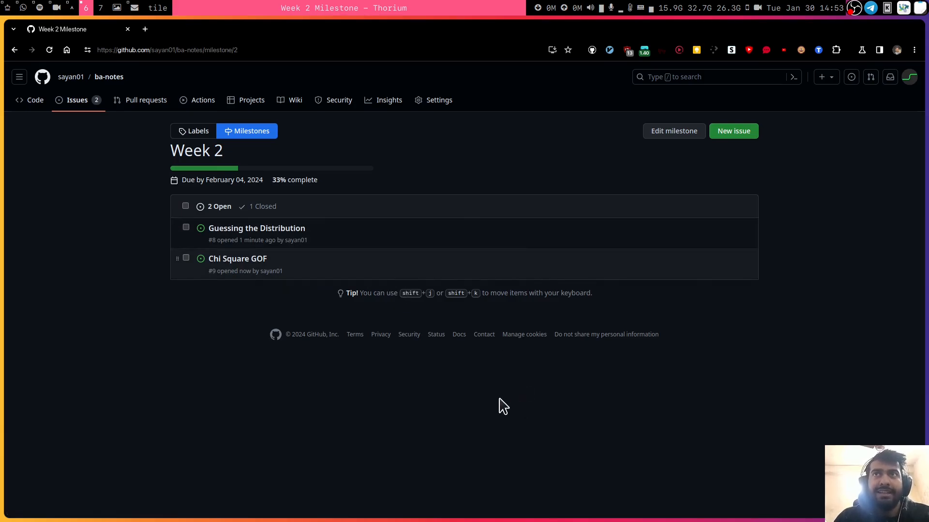